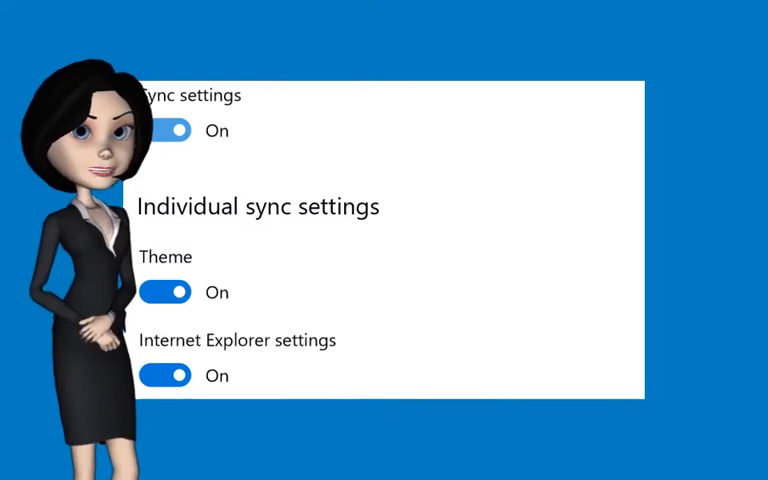
Leave the sync settings overview and open the Start menu's app list
{"action": "left_click", "coordinate": [136, 309]}
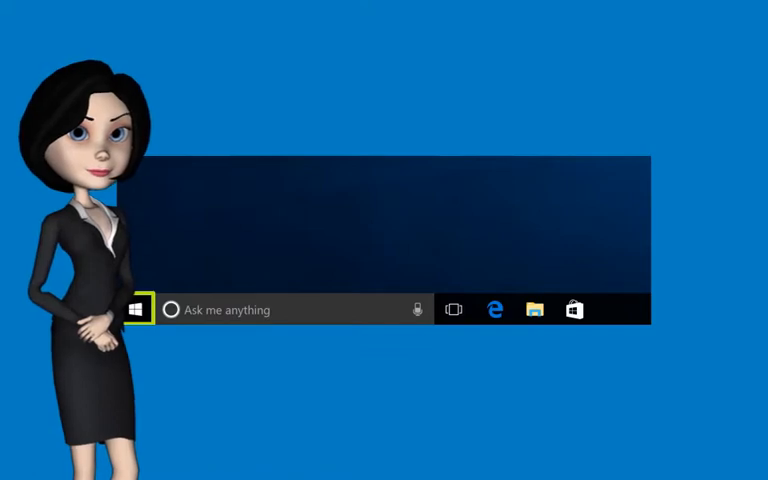
{"action": "left_click", "coordinate": [137, 309]}
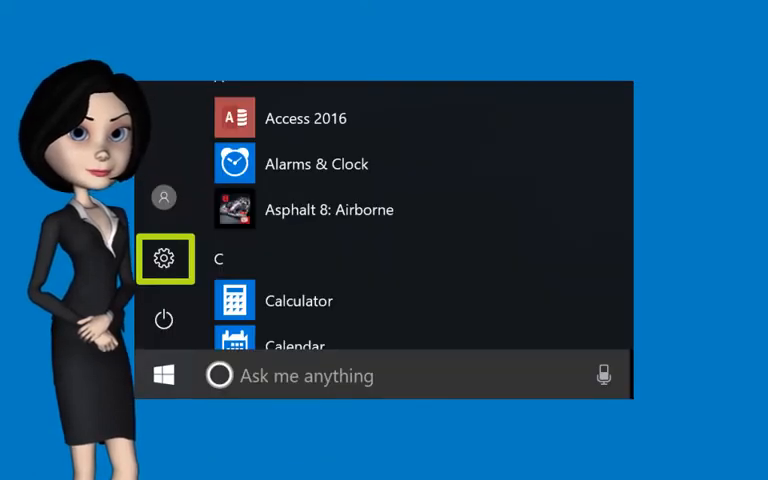
Open Windows Settings from the Start menu to reach Accounts
{"action": "left_click", "coordinate": [164, 258]}
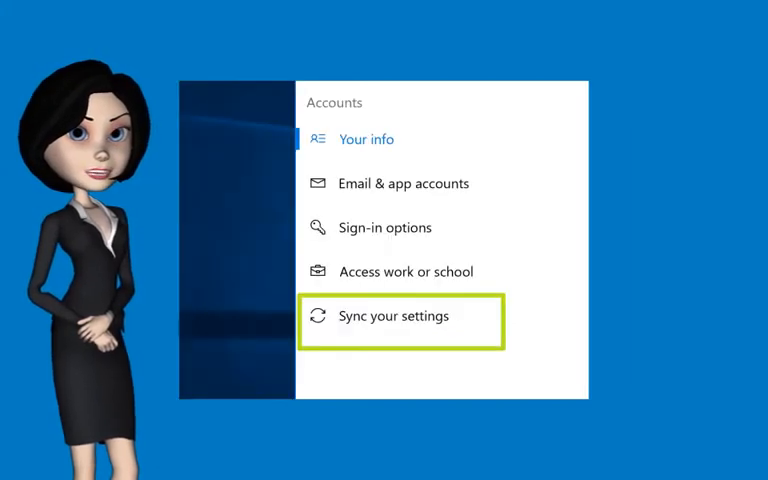
Turn on Sync settings so Theme, Internet Explorer and Language preferences sync
{"action": "left_click", "coordinate": [393, 315]}
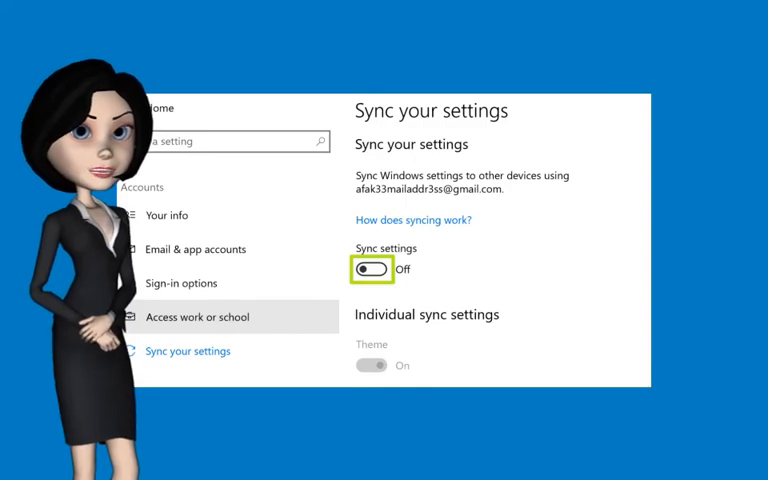
{"action": "left_click", "coordinate": [370, 268]}
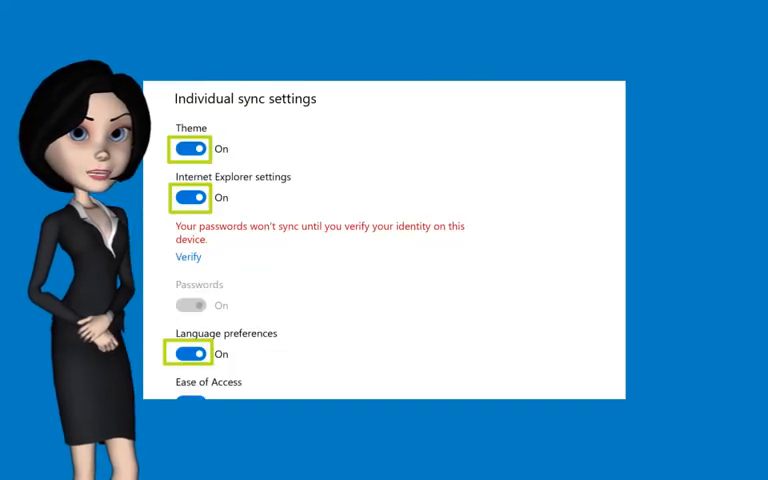